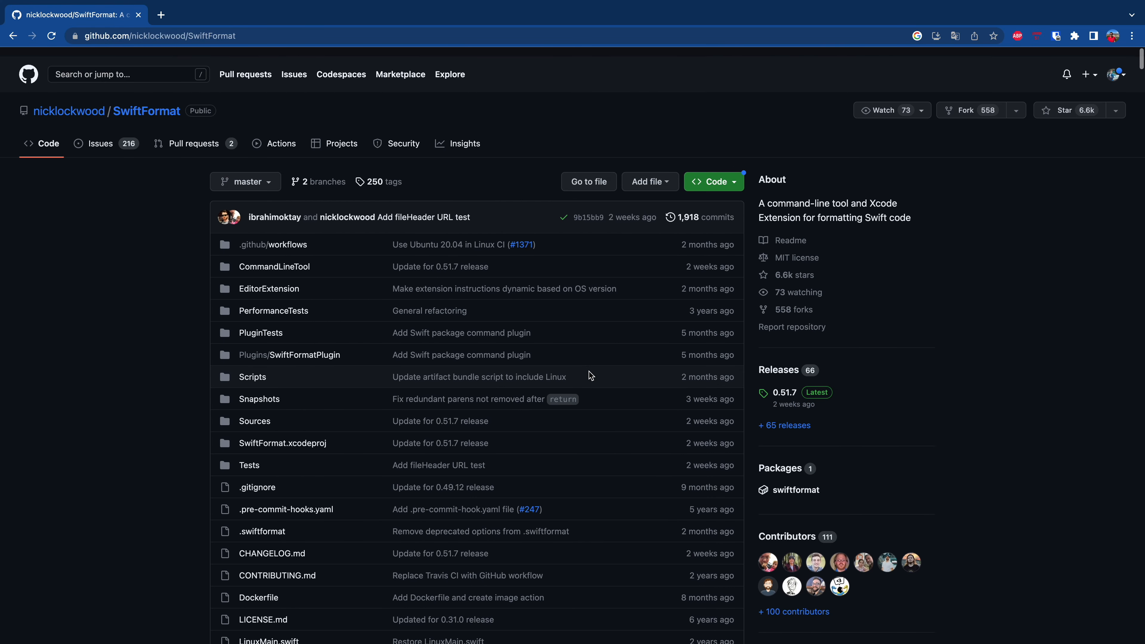
# Find and select the 'brew install swiftformat' command in the README's Command-line tool section.
pyautogui.scroll(-3)
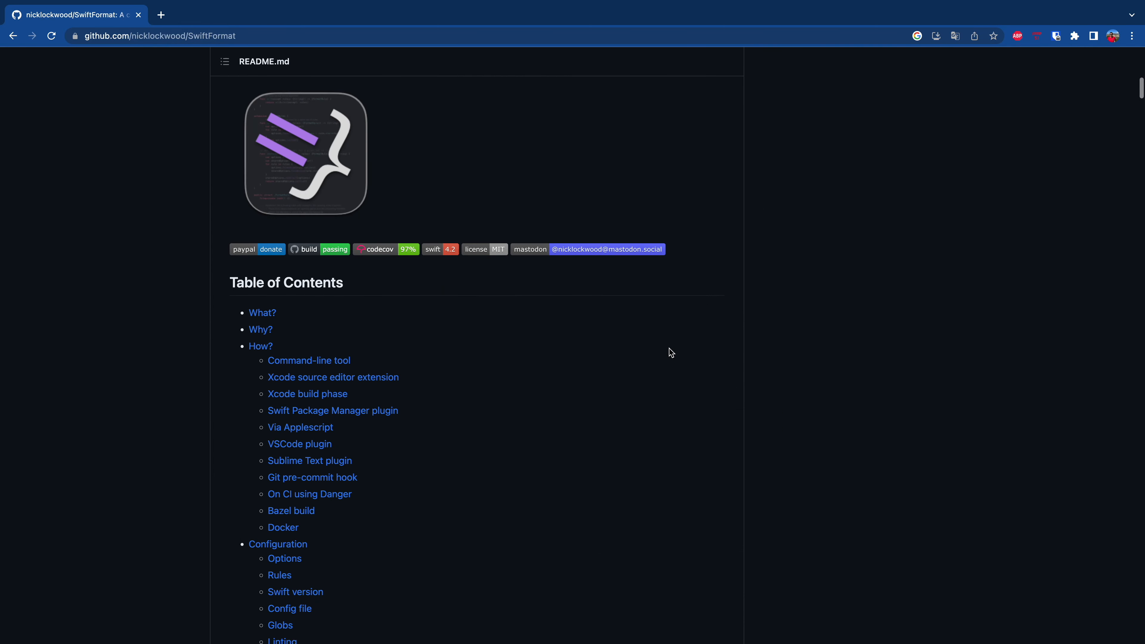
pyautogui.scroll(-3)
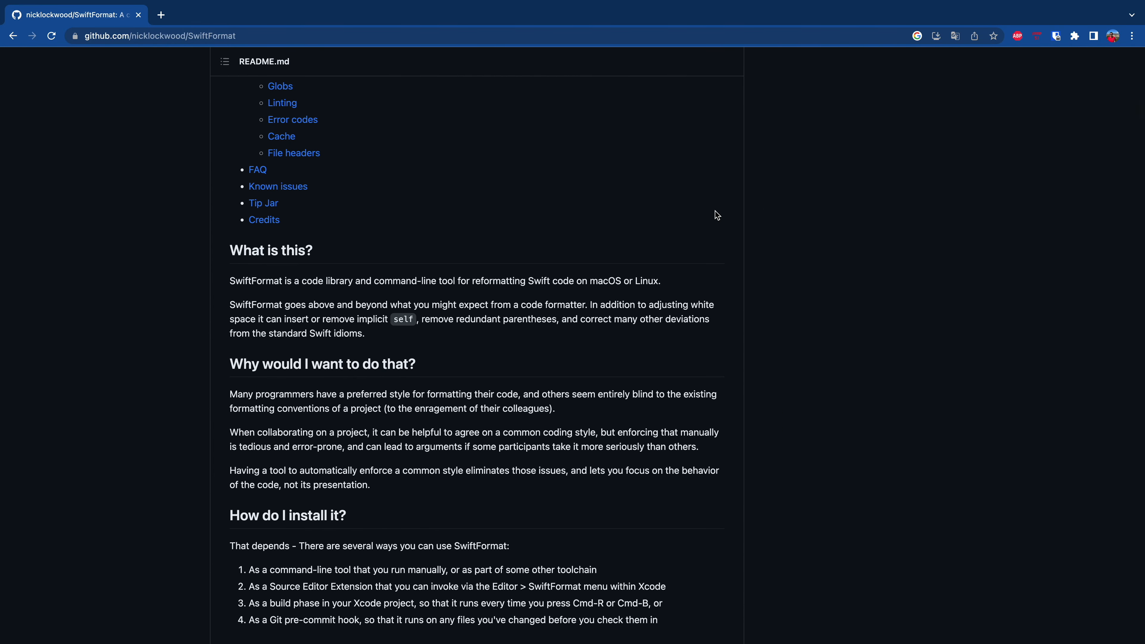
pyautogui.scroll(-3)
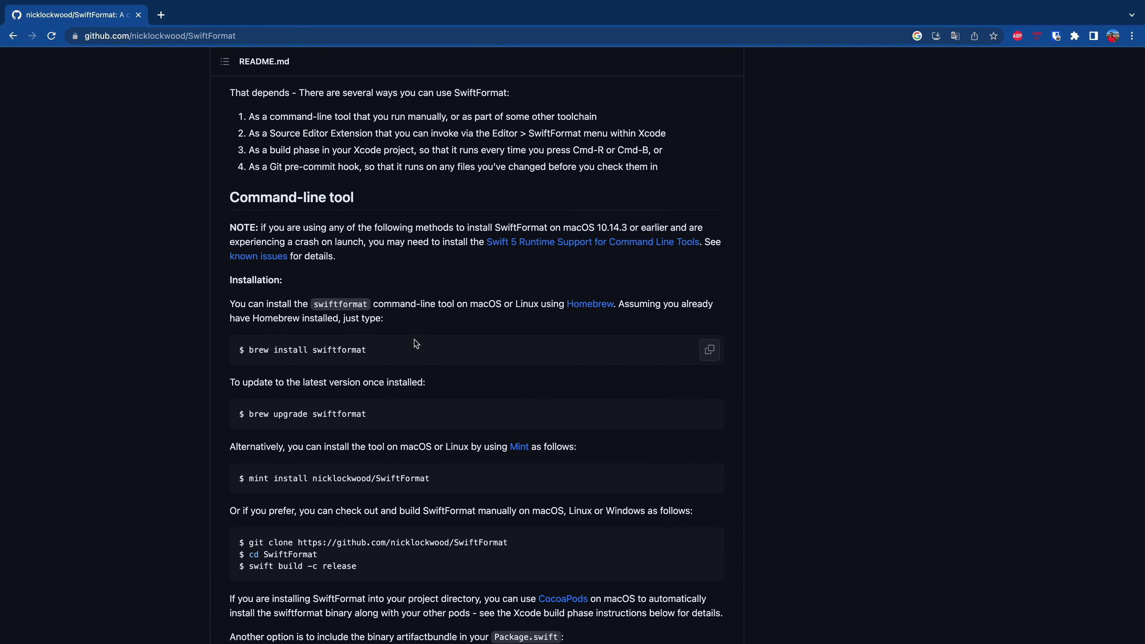
pyautogui.doubleClick(308, 349)
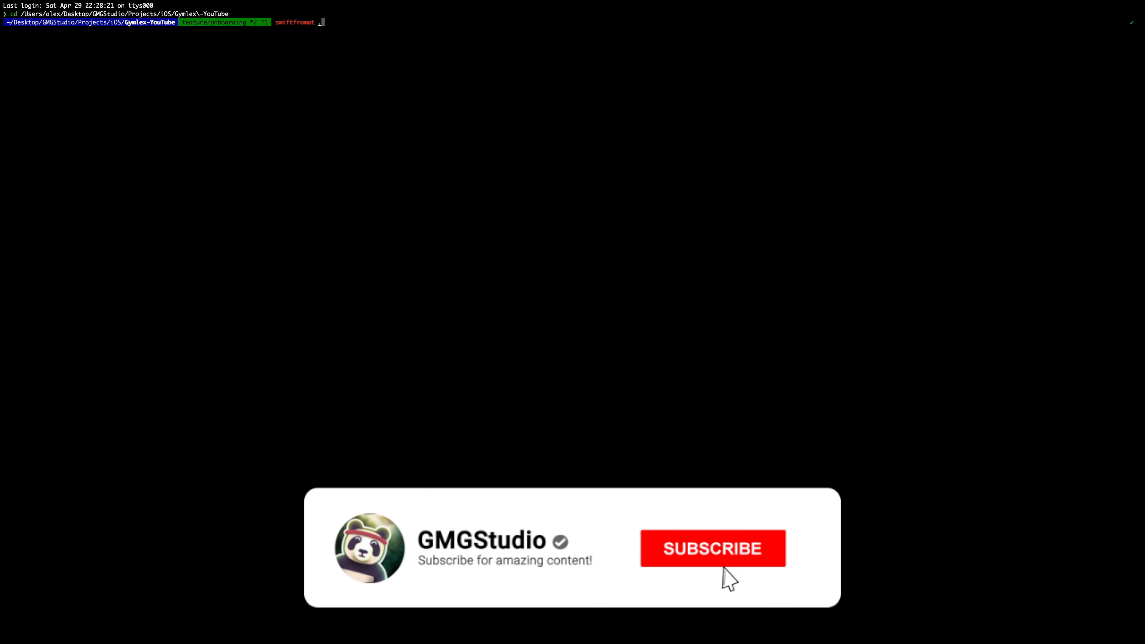
# Run 'swiftformat .' in the Gymlex-YouTube directory.
pyautogui.click(711, 549)
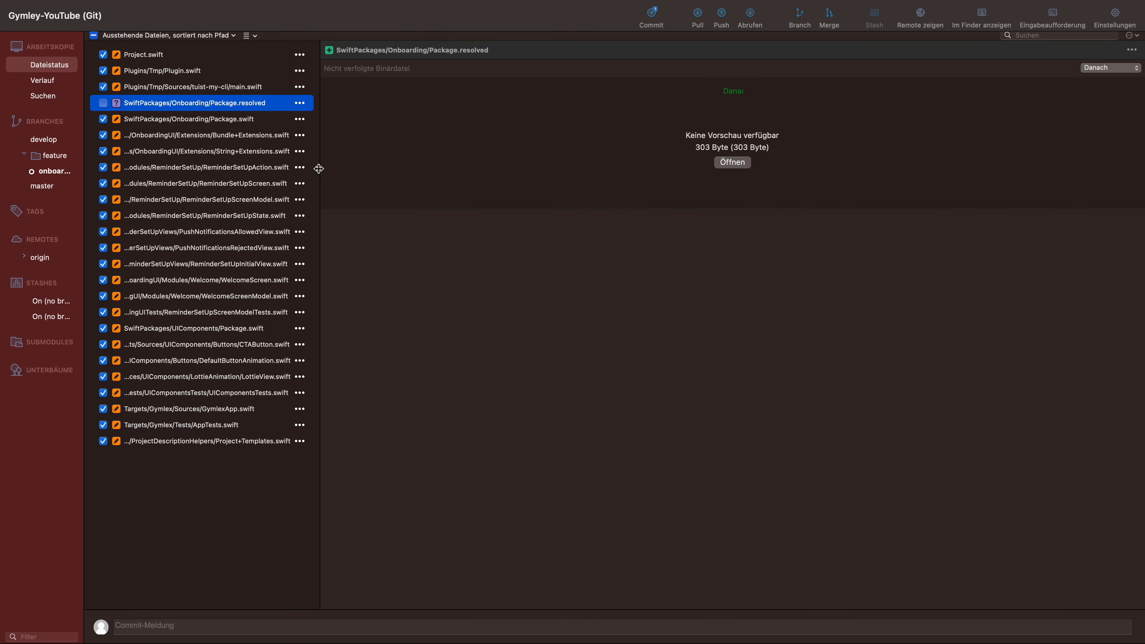
# Inspect the diffs of Project.swift, Plugin.swift, main.swift, Package.swift and String+Extensions.swift.
pyautogui.click(143, 54)
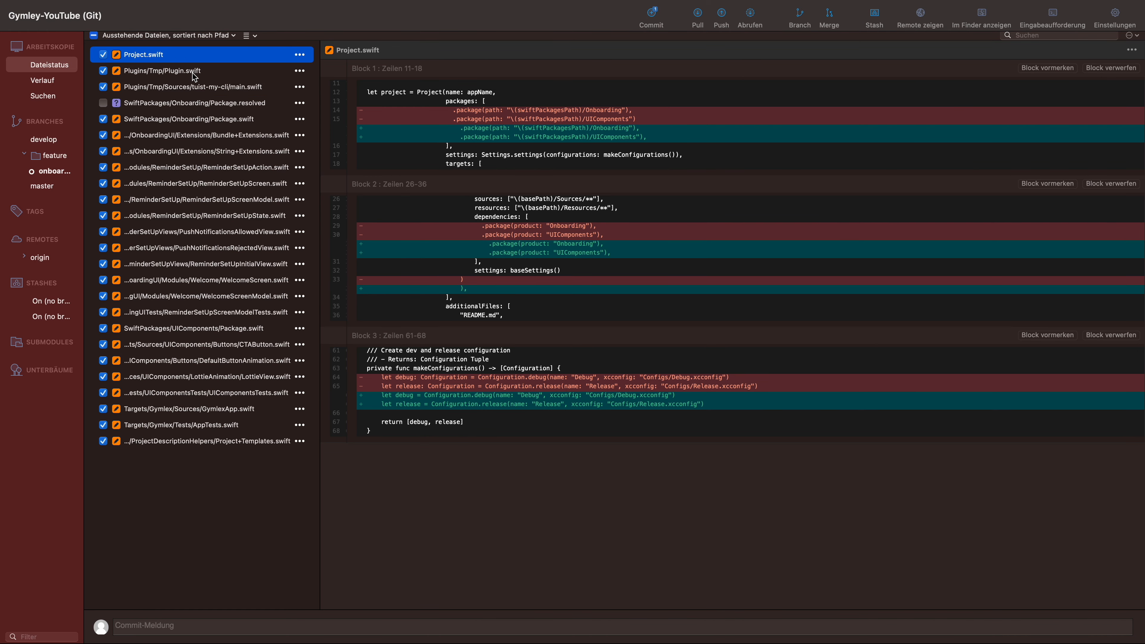
pyautogui.click(160, 71)
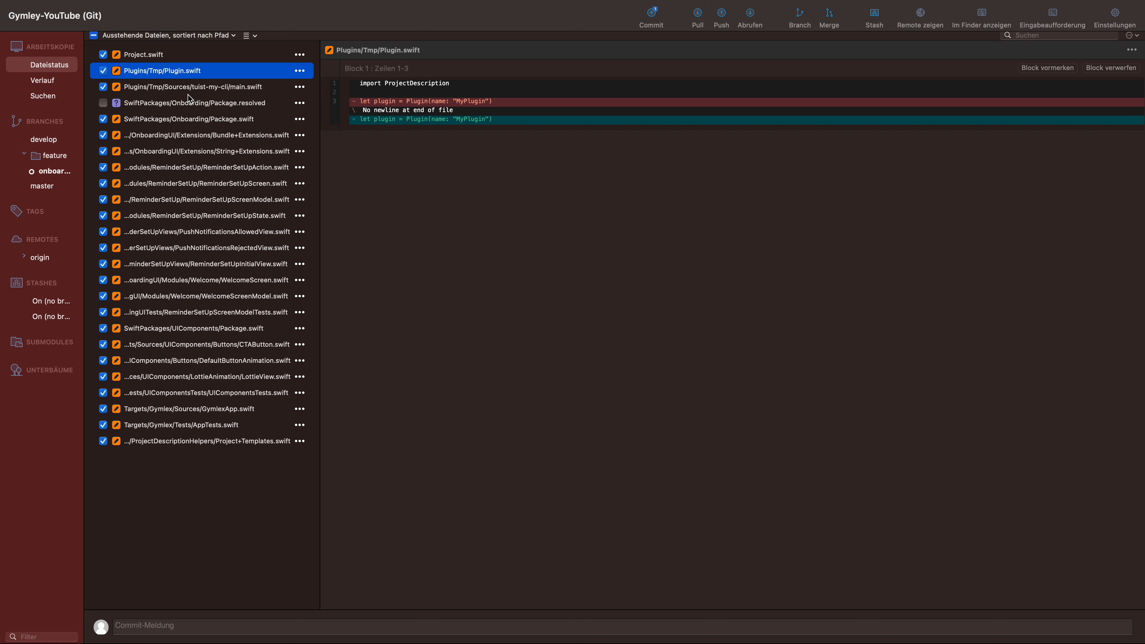
pyautogui.click(197, 86)
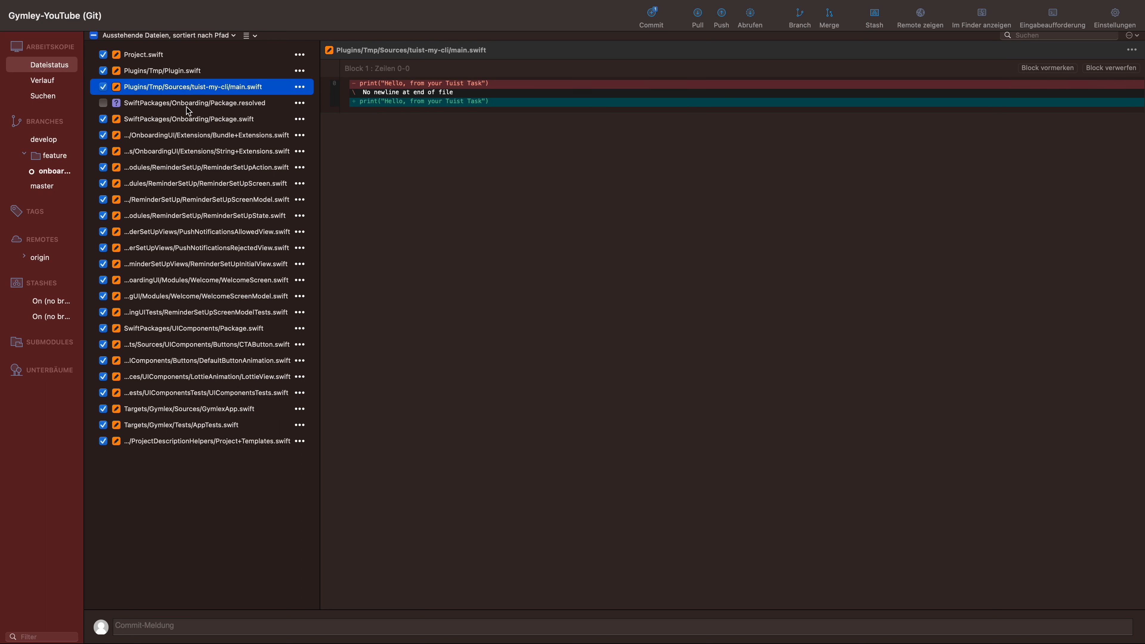
pyautogui.click(186, 118)
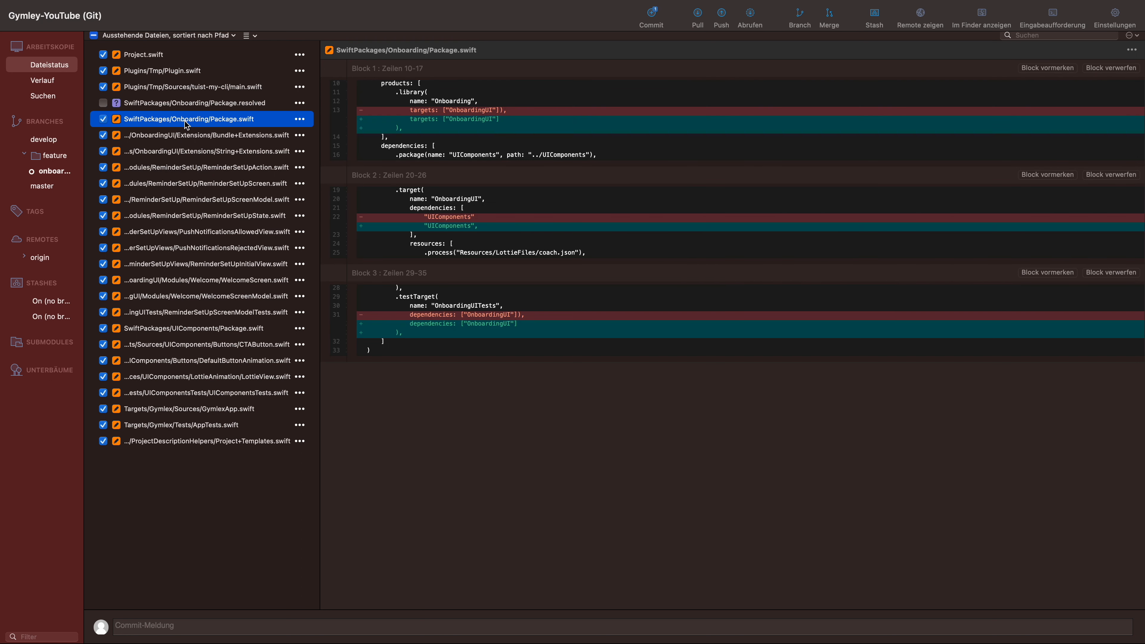
pyautogui.moveTo(183, 140)
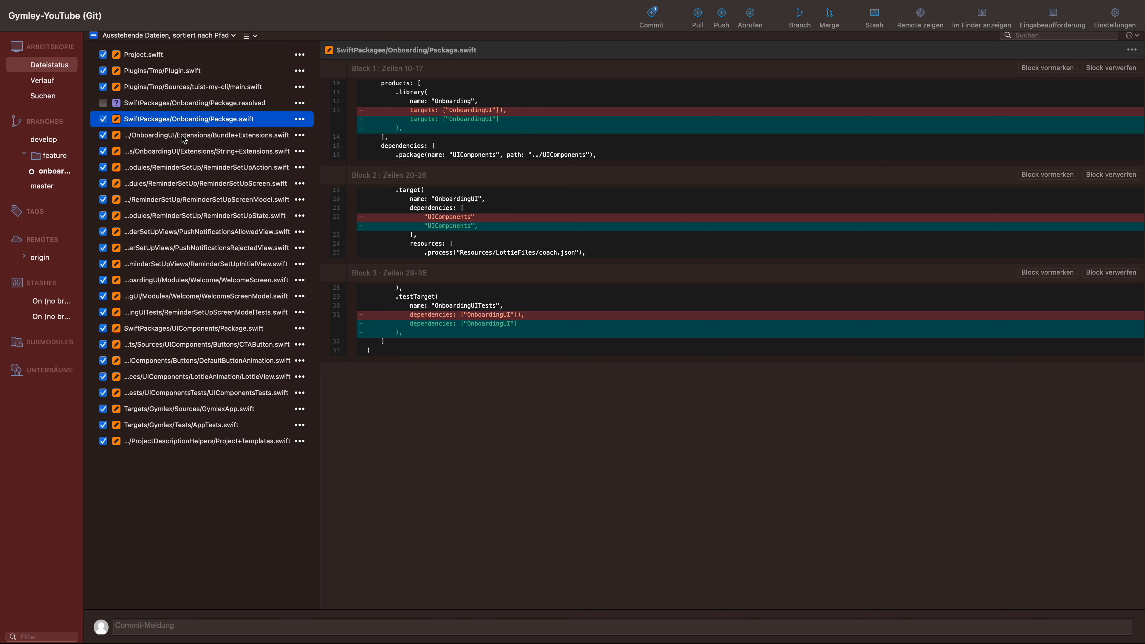
pyautogui.click(207, 151)
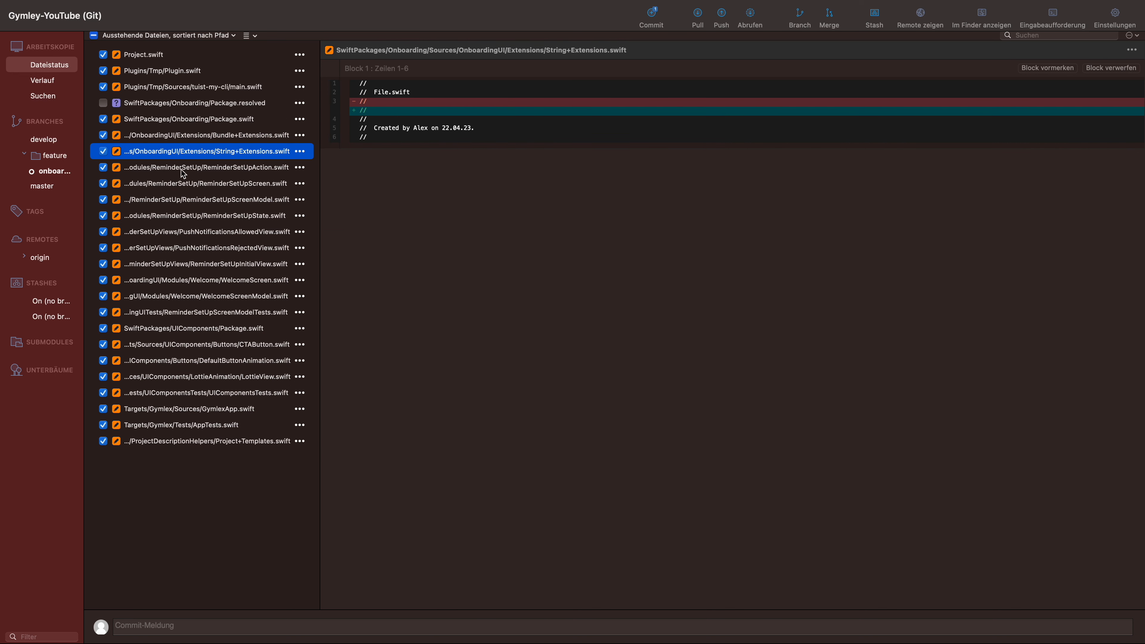
pyautogui.click(980, 17)
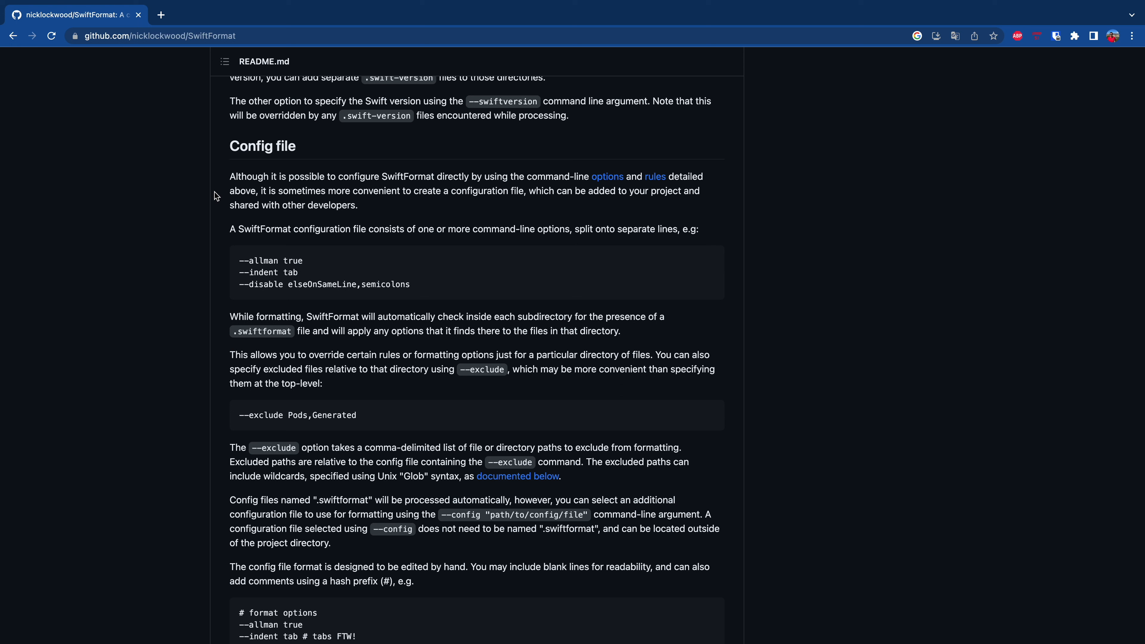
# Select the 'swiftformat --inferoptions' command in the README's Config file section.
pyautogui.scroll(-3)
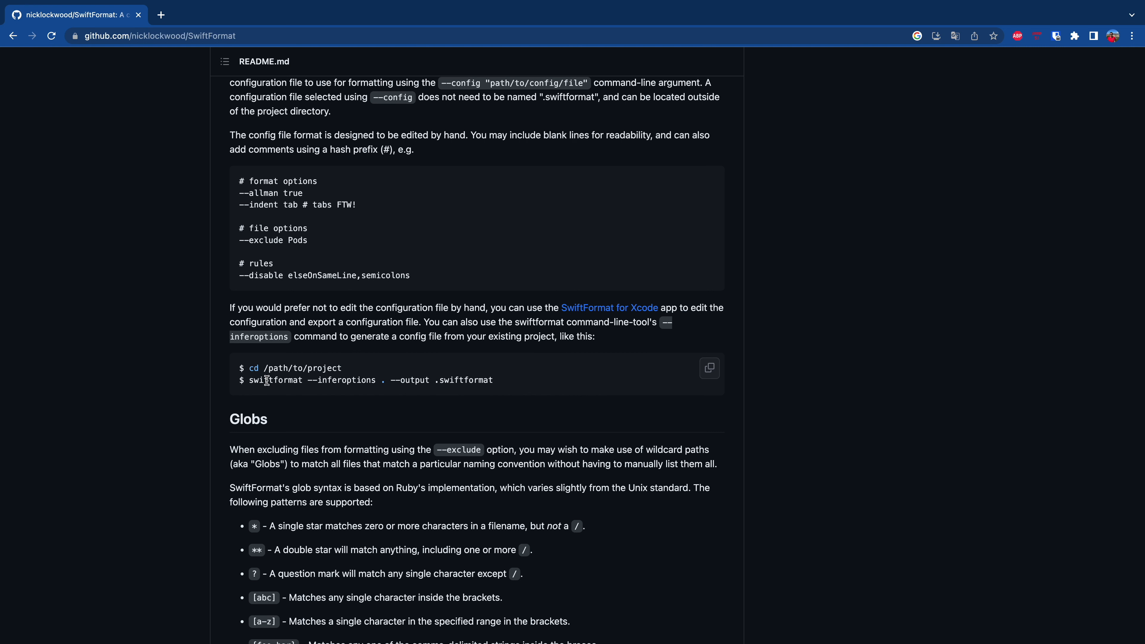
pyautogui.doubleClick(270, 380)
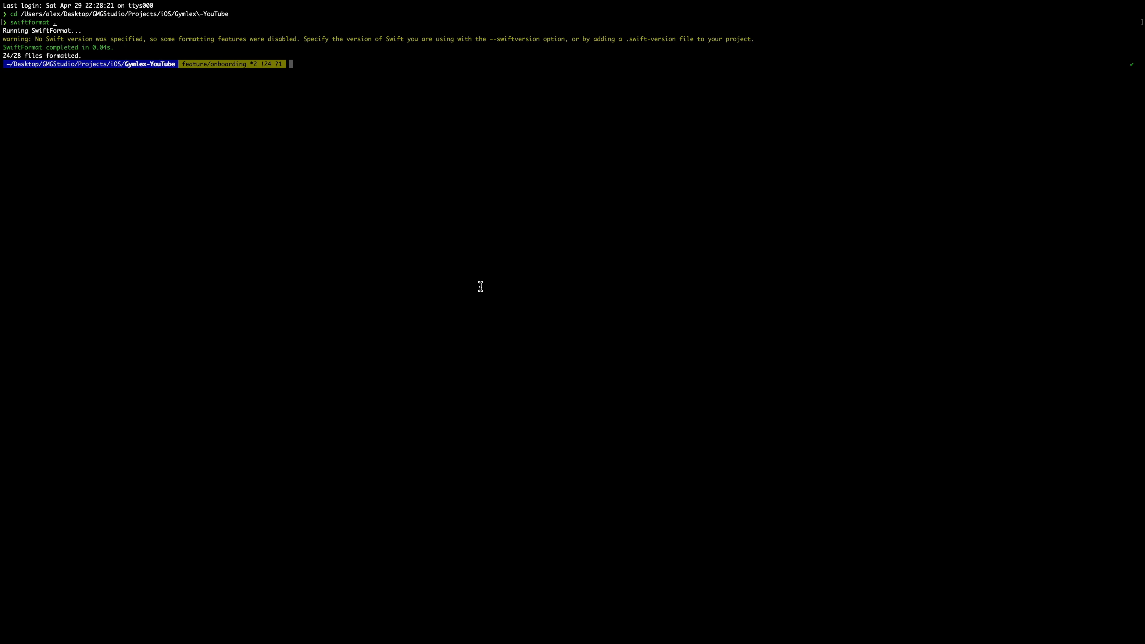
# Generate .swiftformat with 'swiftformat --inferoptions . --output .swiftformat' and open it from Finder.
pyautogui.write('swiftformat --inferoptions . --output .swiftformat')
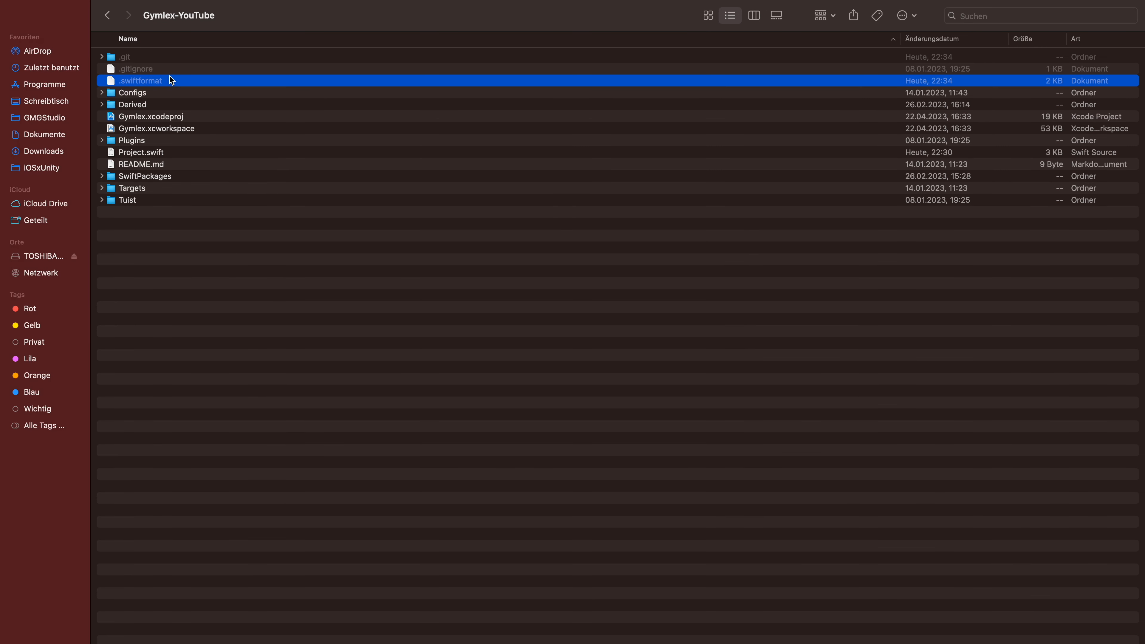
pyautogui.doubleClick(140, 81)
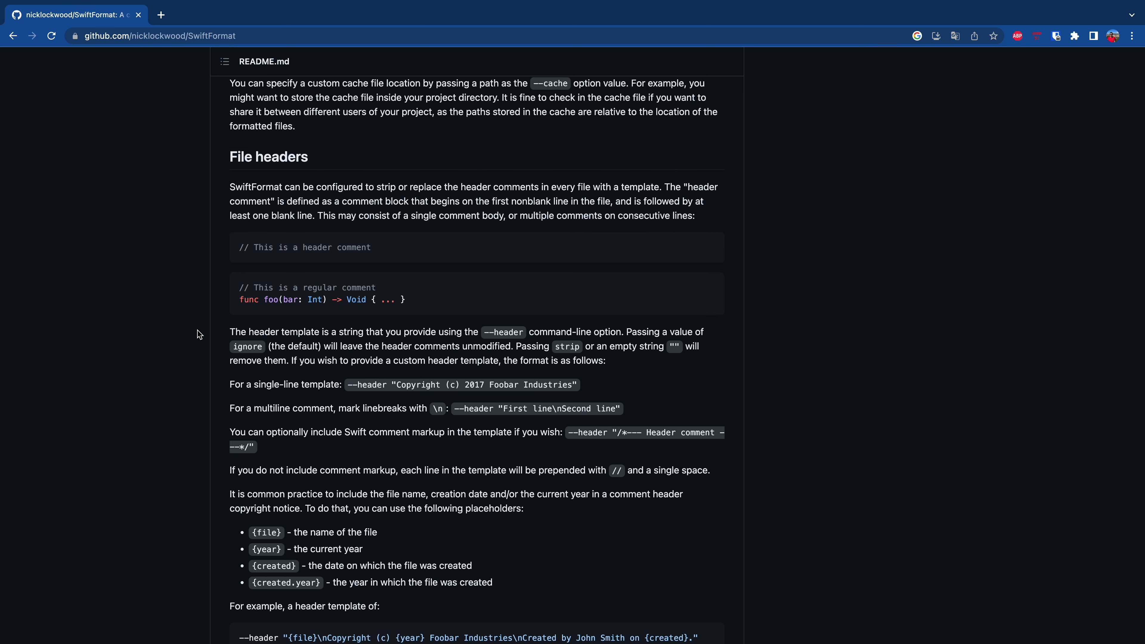
# Reach the README's File headers section with its example --header template.
pyautogui.scroll(-3)
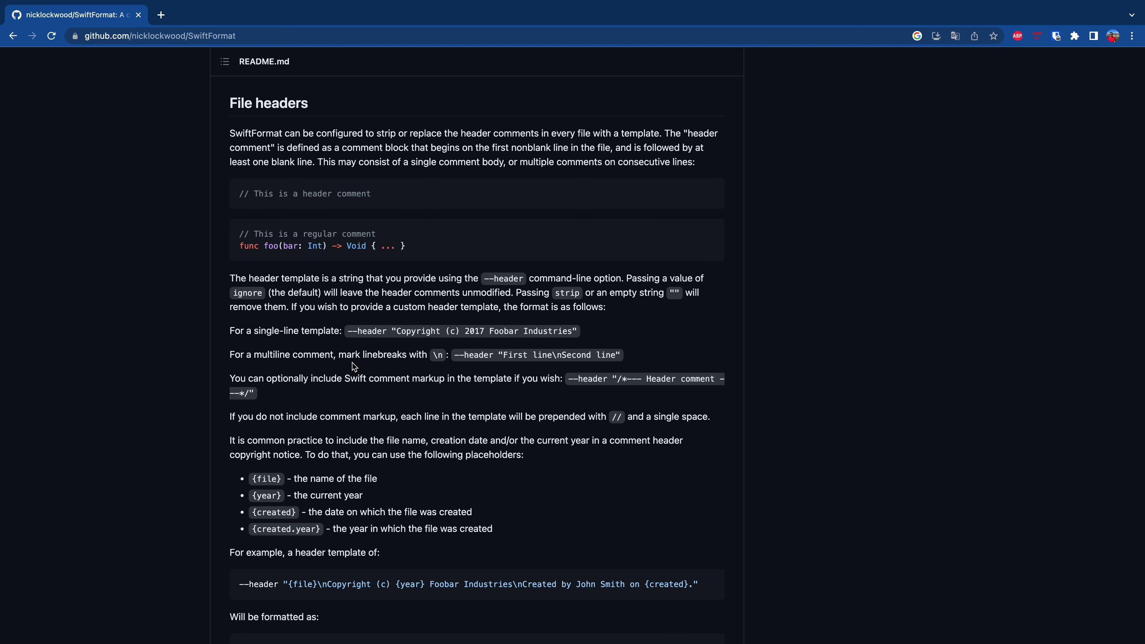
pyautogui.moveTo(407, 372)
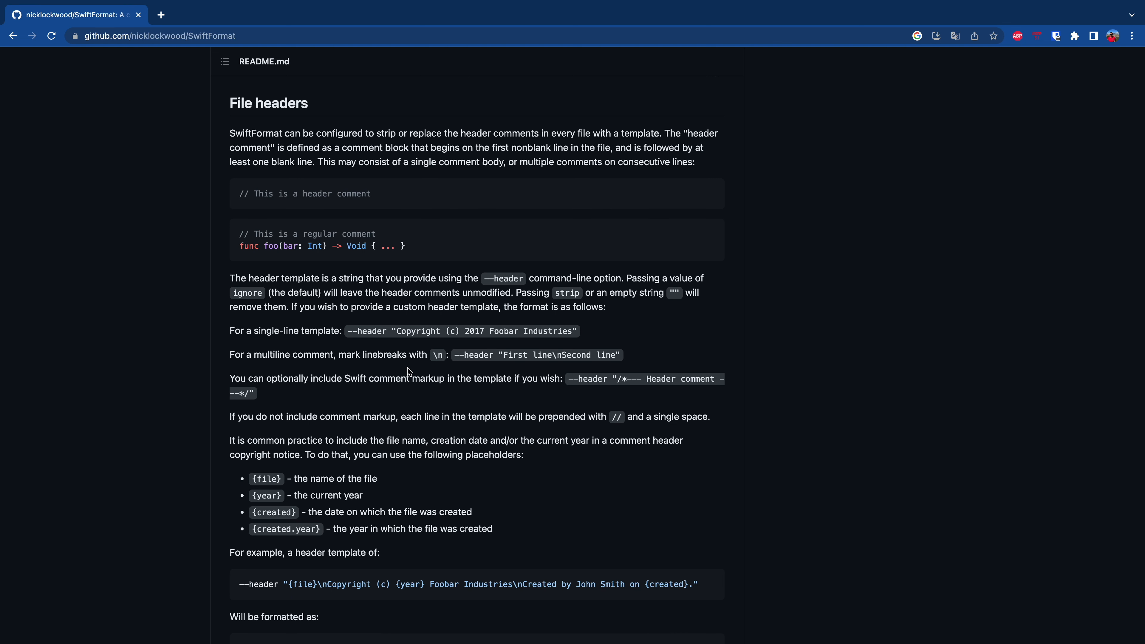
pyautogui.moveTo(488, 382)
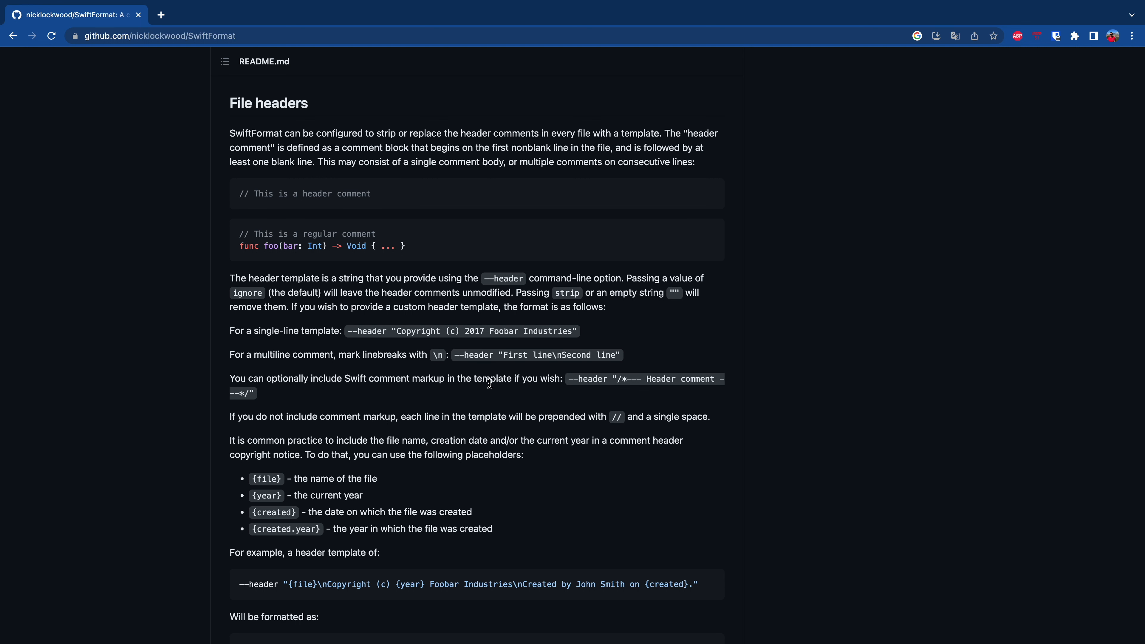
pyautogui.scroll(-3)
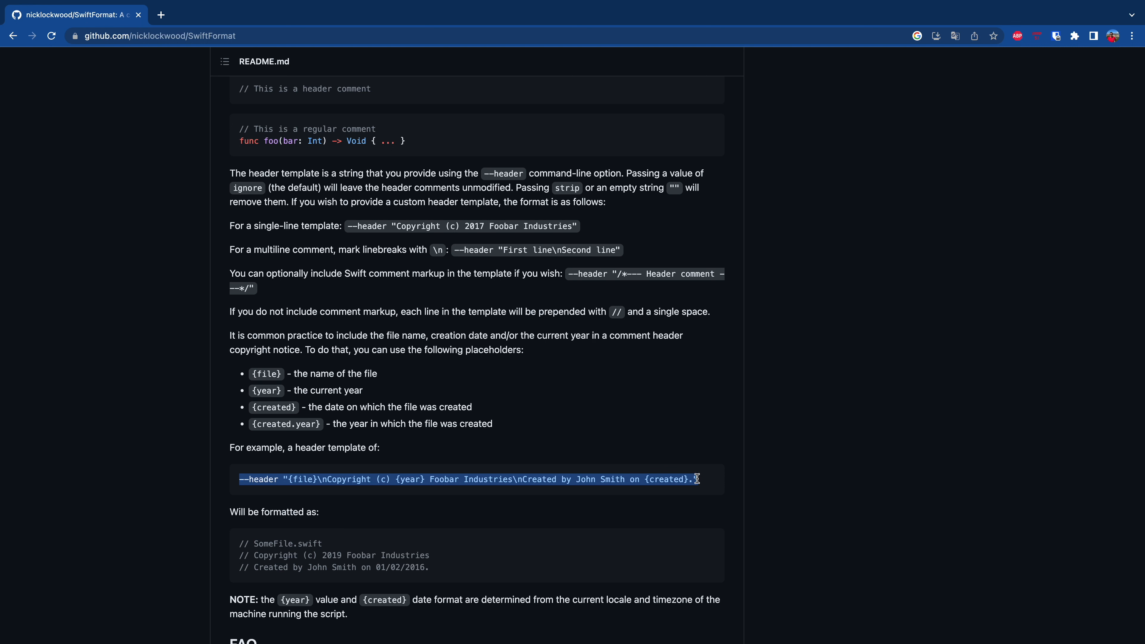
pyautogui.scroll(-3)
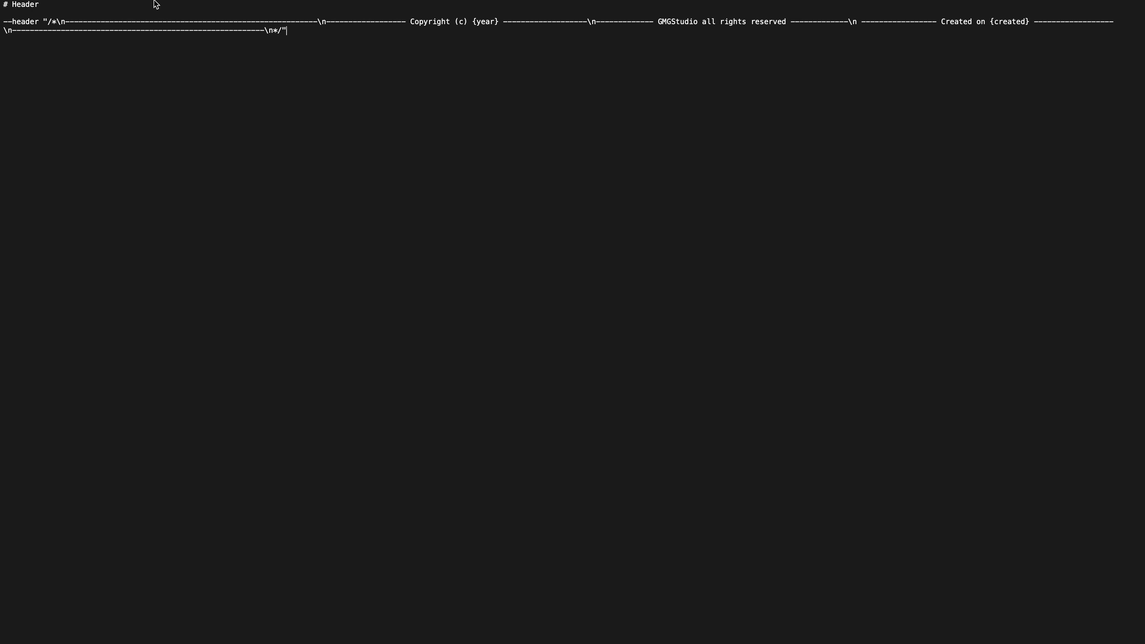
pyautogui.moveTo(407, 75)
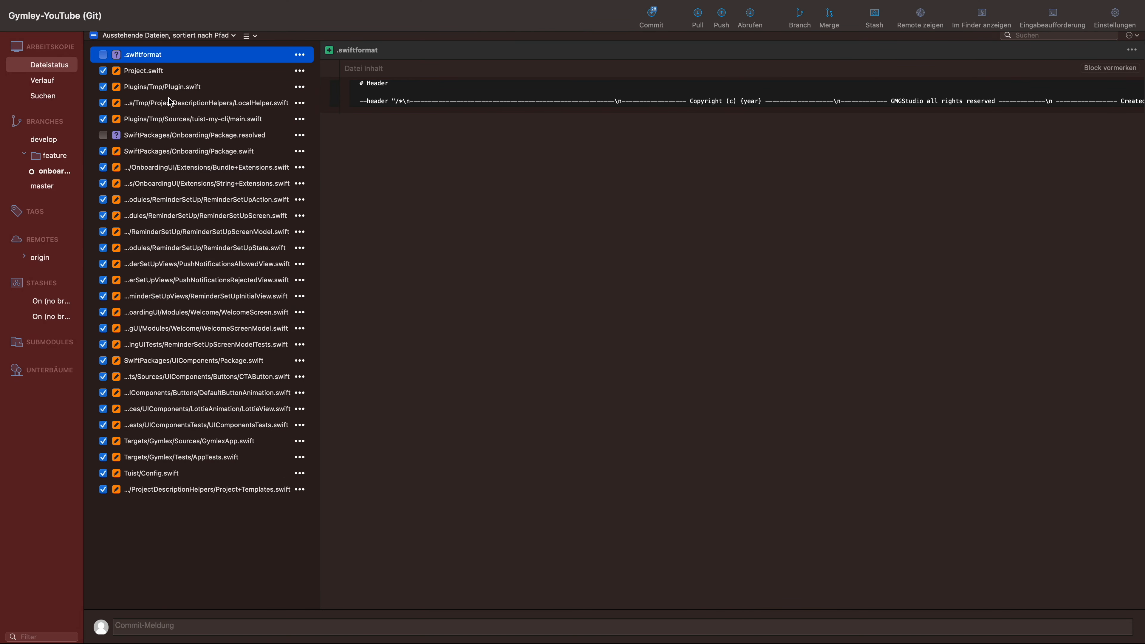
# Show Project.swift's diff with the new boxed GMGStudio copyright header.
pyautogui.click(144, 71)
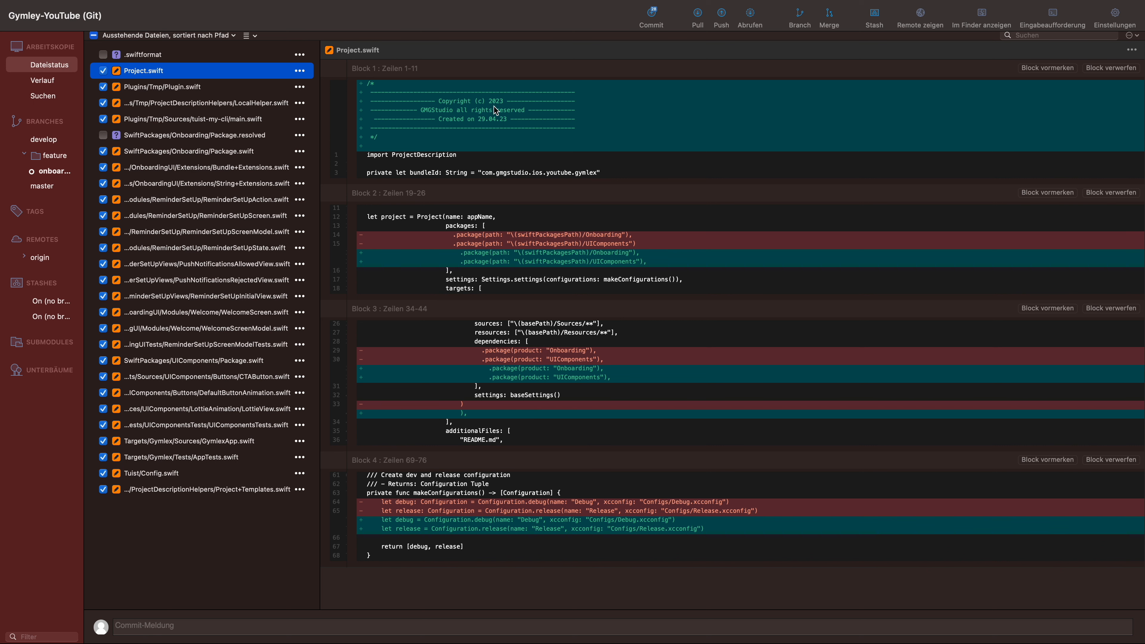
pyautogui.moveTo(490, 155)
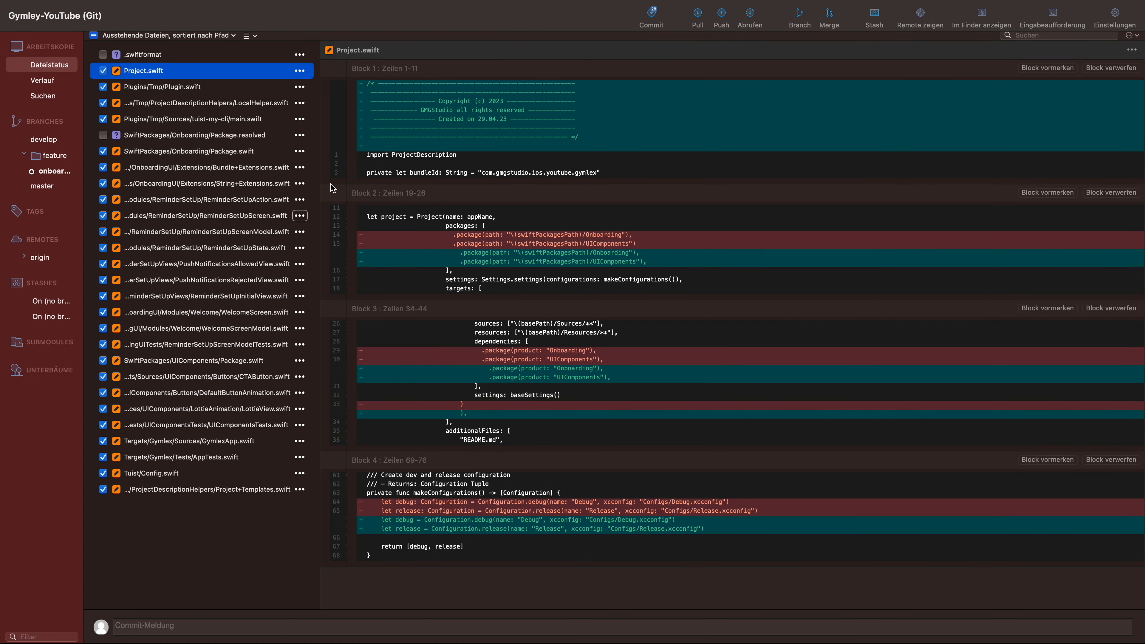
pyautogui.moveTo(202, 254)
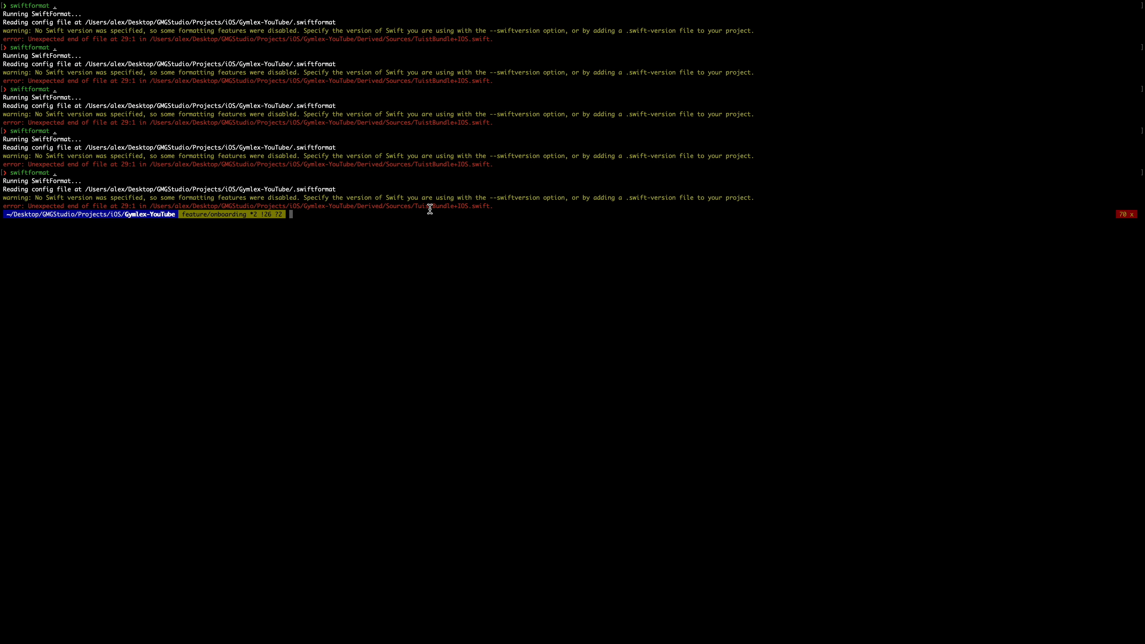
# Select the failing TuistBundle+iOS.swift path in the error output, then open Gymlex.xcworkspace in Xcode.
pyautogui.moveTo(150, 206); pyautogui.dragTo(485, 206)
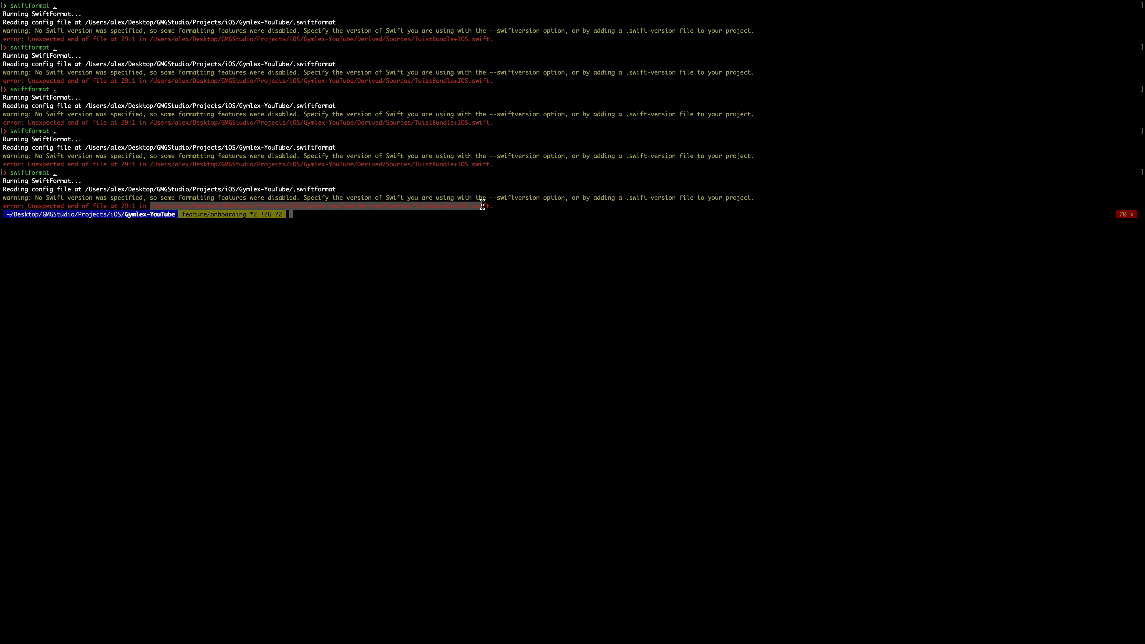
pyautogui.moveTo(528, 228)
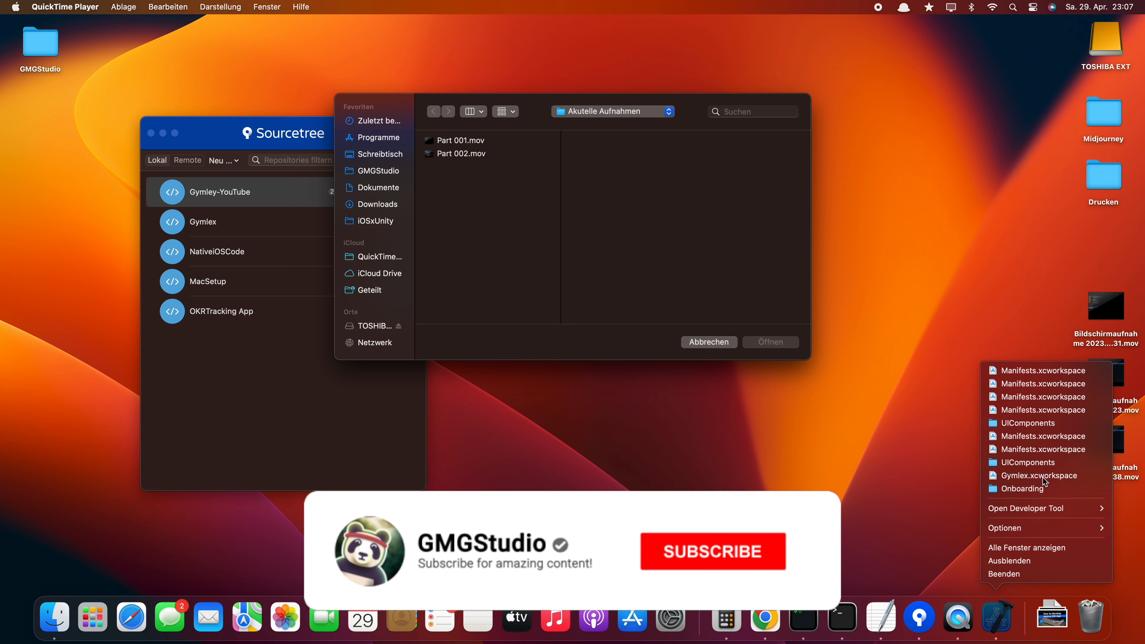
pyautogui.click(712, 551)
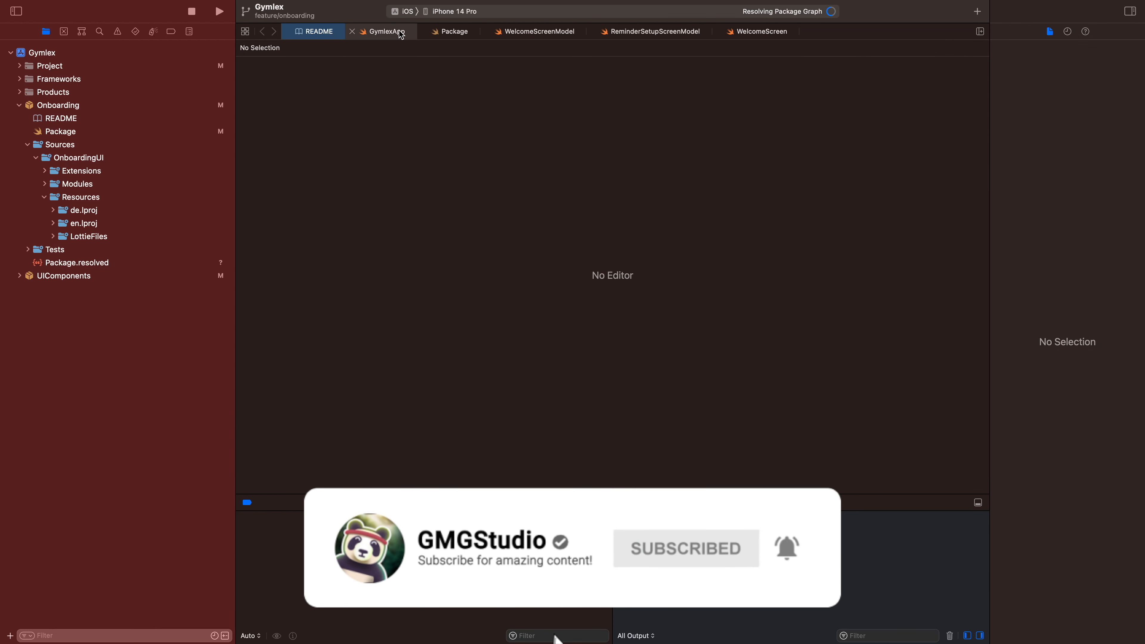
# View GymlexApp.swift's GMGStudio copyright header and its 'Created on' line in Xcode.
pyautogui.click(383, 32)
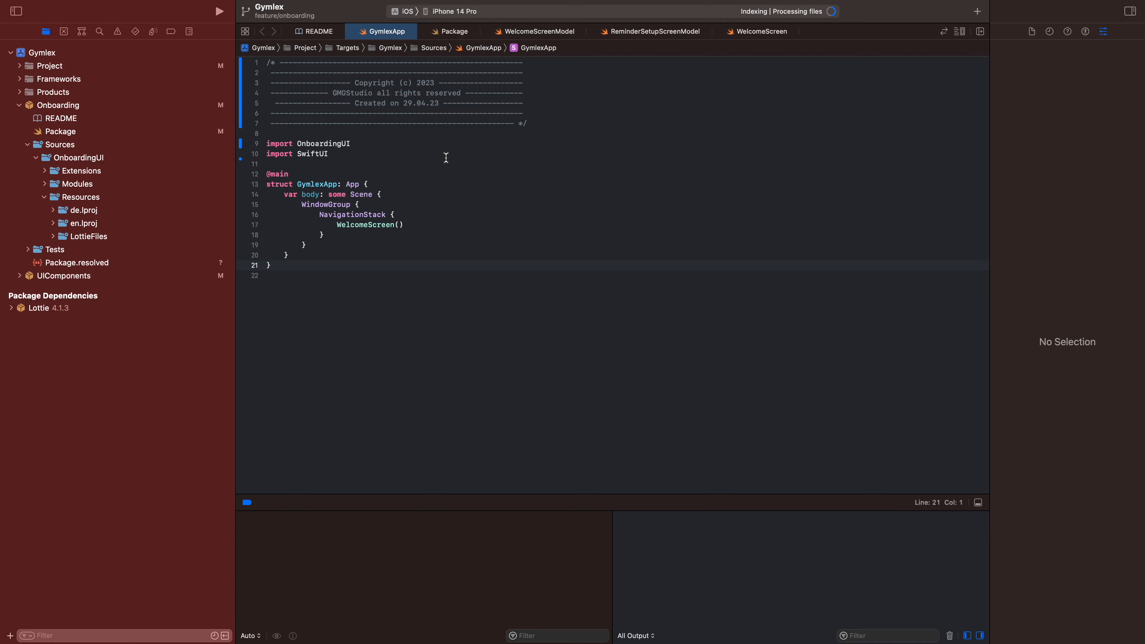
pyautogui.moveTo(446, 125)
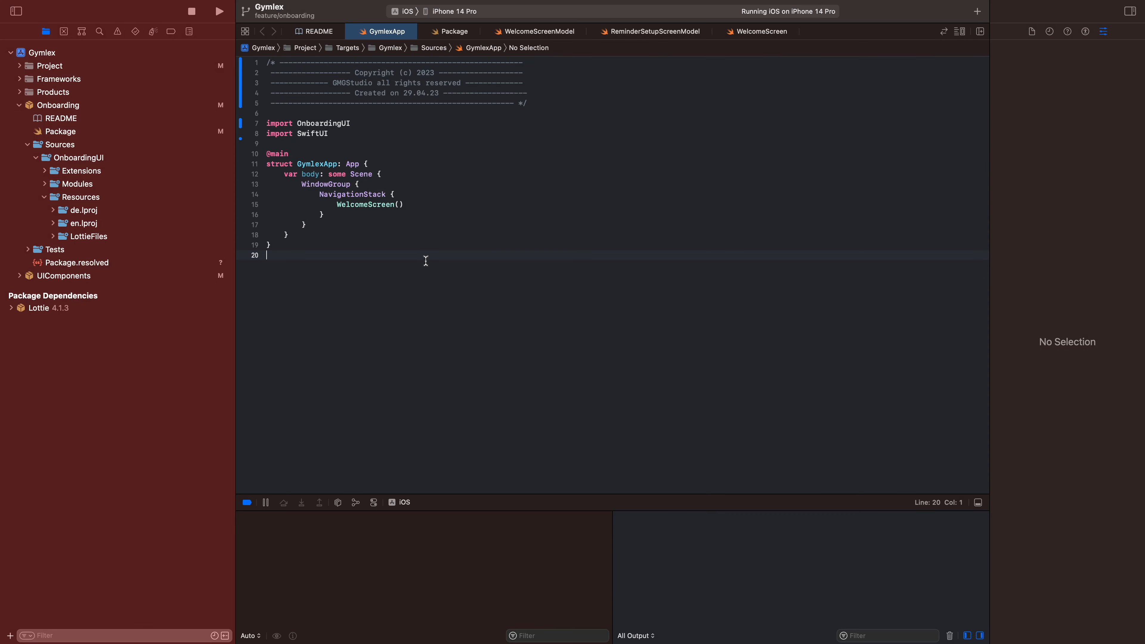
pyautogui.click(517, 93)
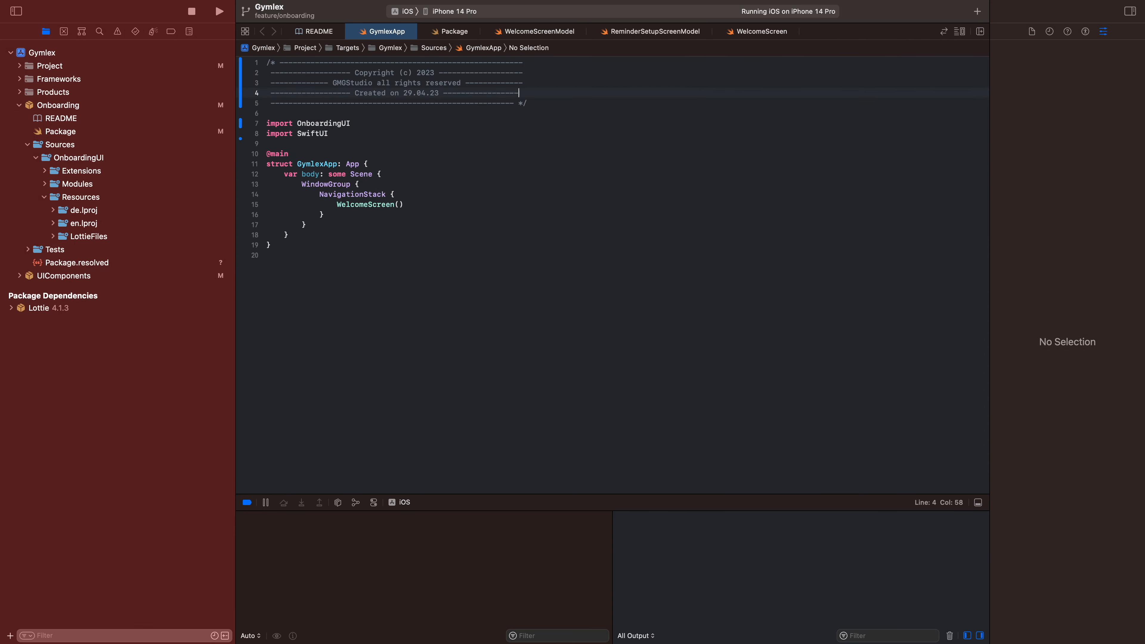
pyautogui.click(522, 62)
pyautogui.write('--')
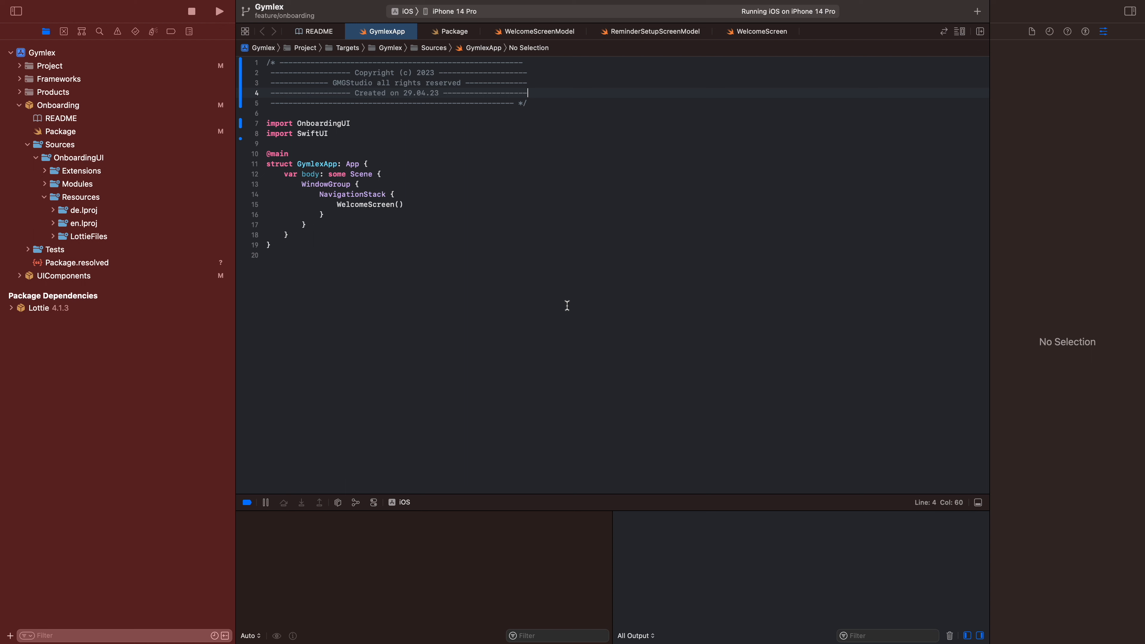
pyautogui.click(266, 255)
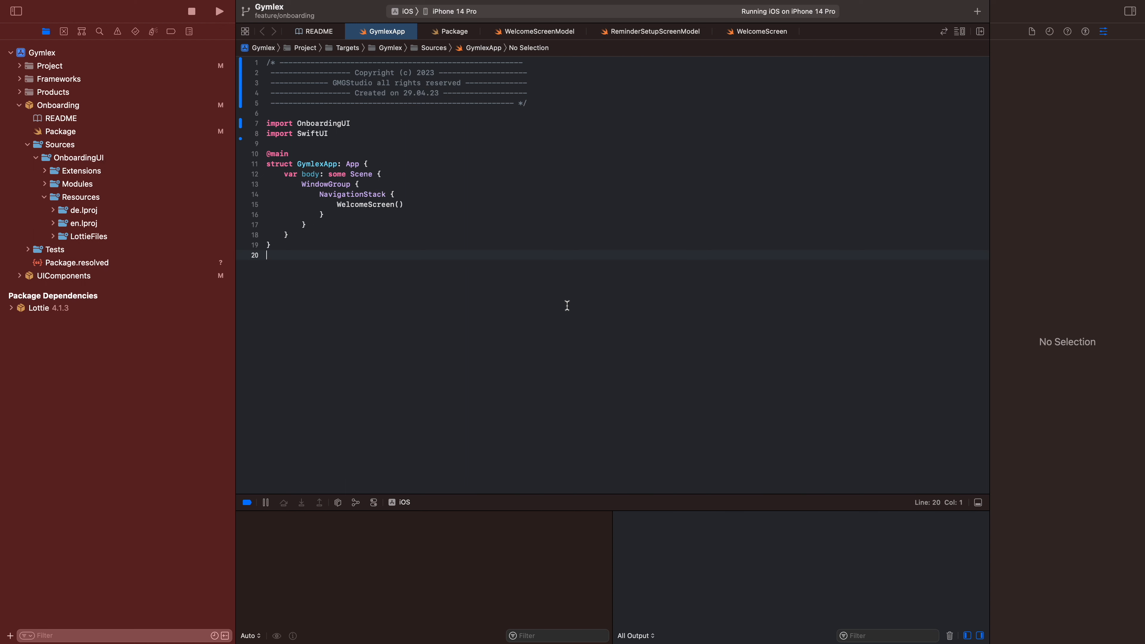